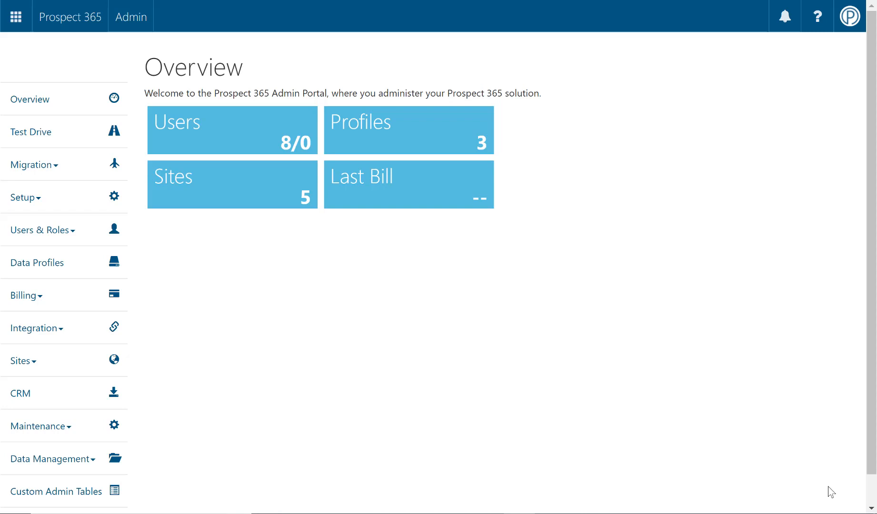
mouse_move(526, 338)
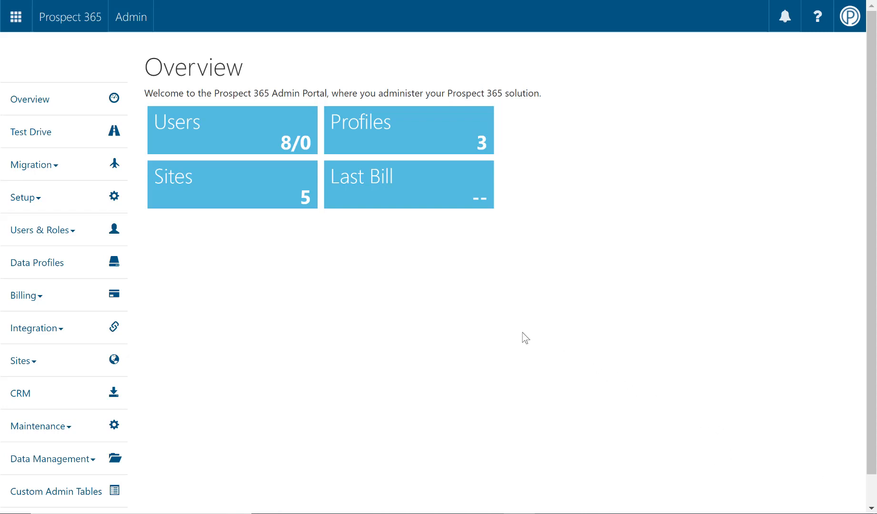
Expand Data Management in the left navigation and go to Recycle Bin
scroll("down", 3)
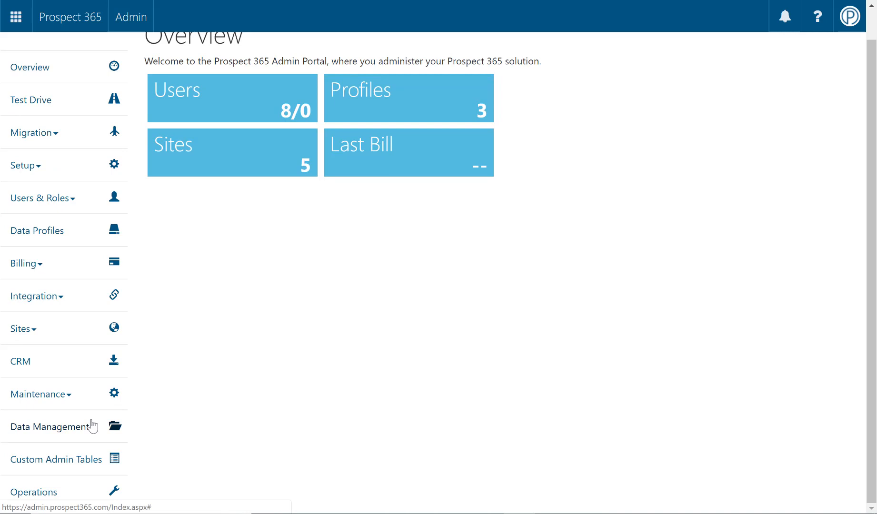
left_click(49, 425)
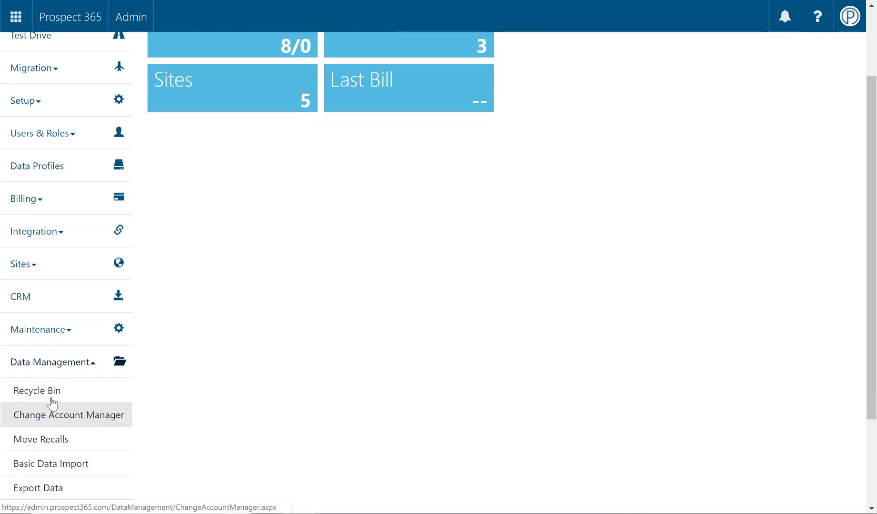
mouse_move(37, 391)
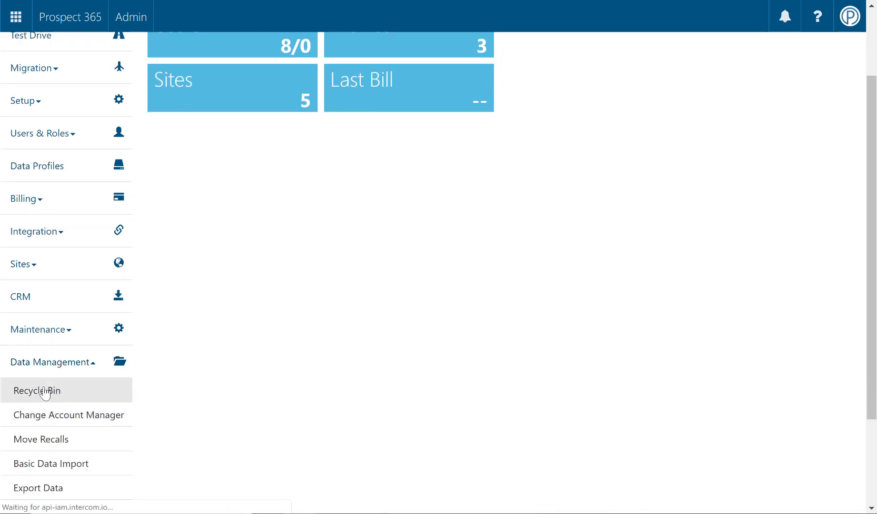
left_click(38, 390)
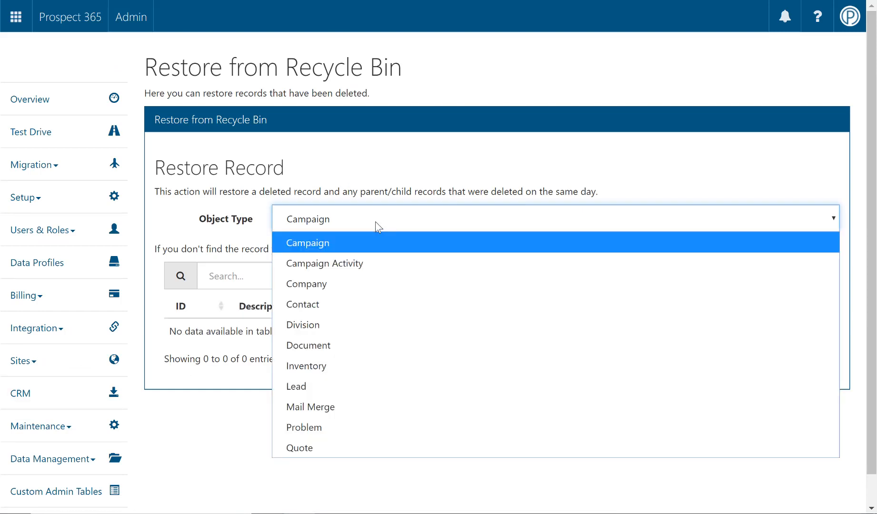
Choose Contact as the object type to list deleted contact records
left_click(303, 305)
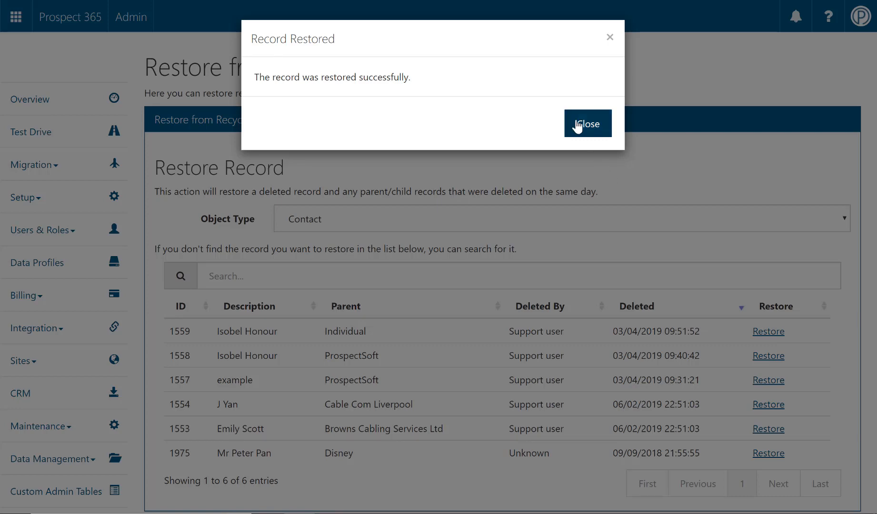
Close the Record Restored confirmation dialog
left_click(587, 124)
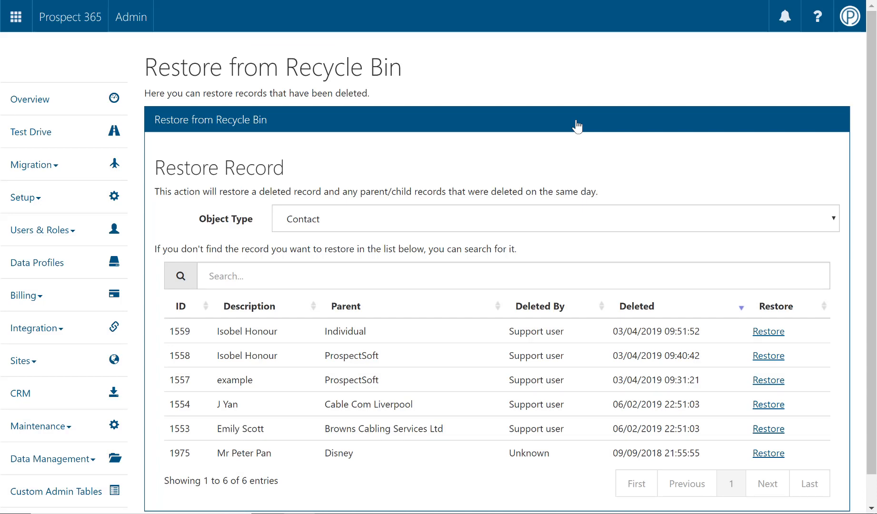